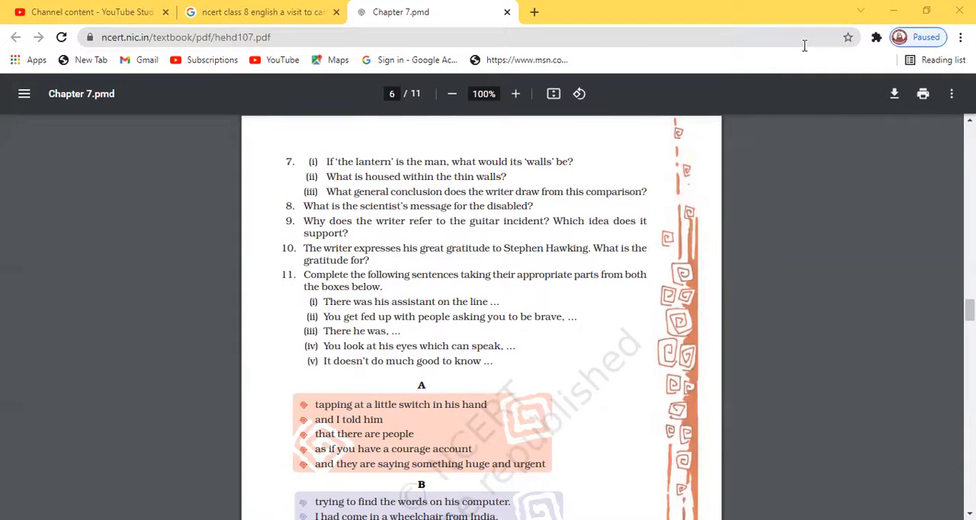
{"action": "mouse_move", "coordinate": [580, 366]}
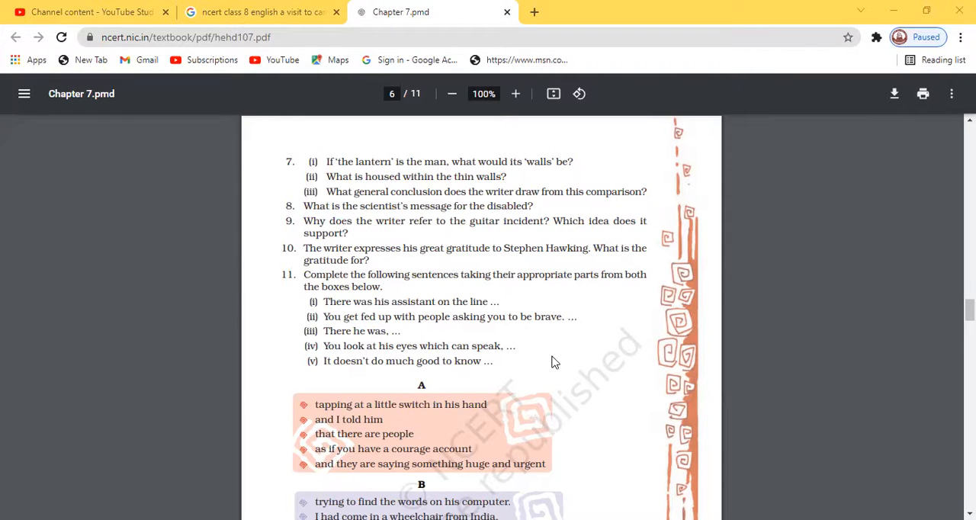
{"action": "mouse_move", "coordinate": [552, 352]}
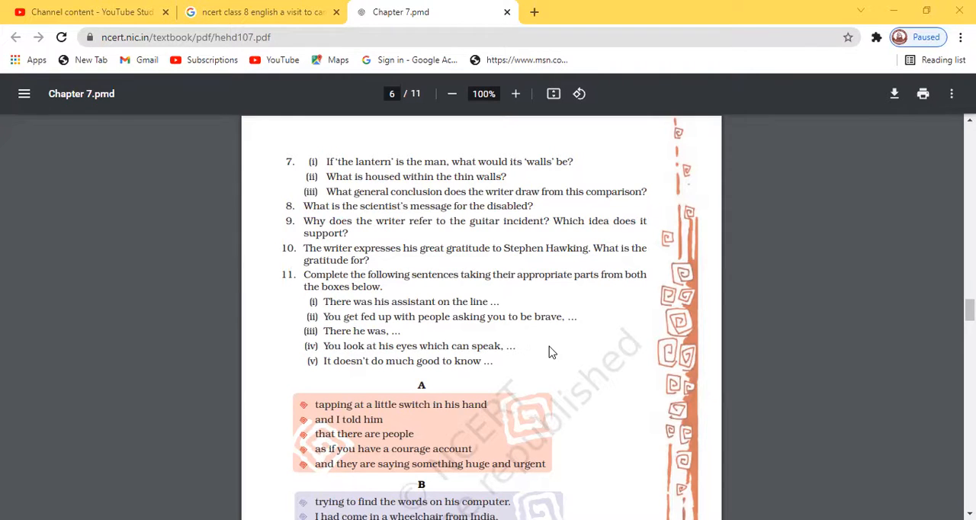
{"action": "scroll", "scroll_direction": "down", "scroll_amount": 3}
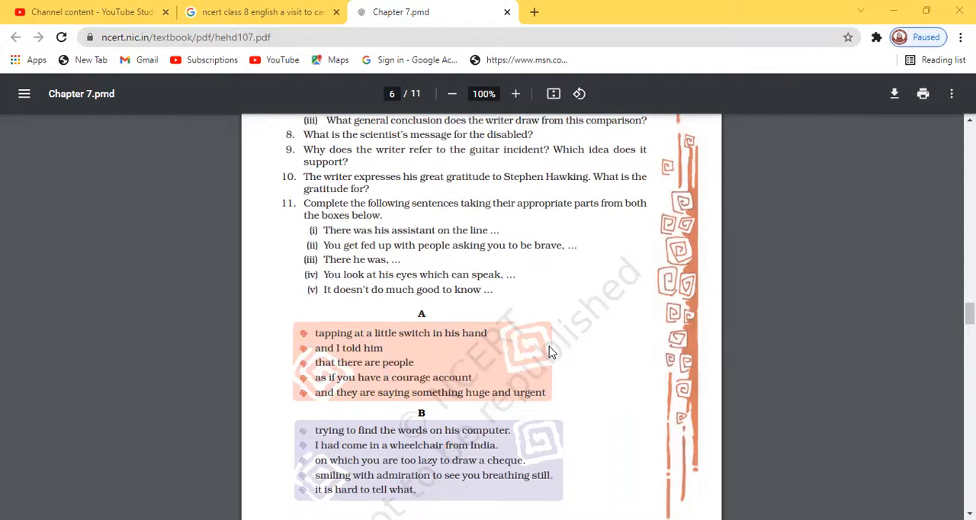
{"action": "scroll", "scroll_direction": "down", "scroll_amount": 3}
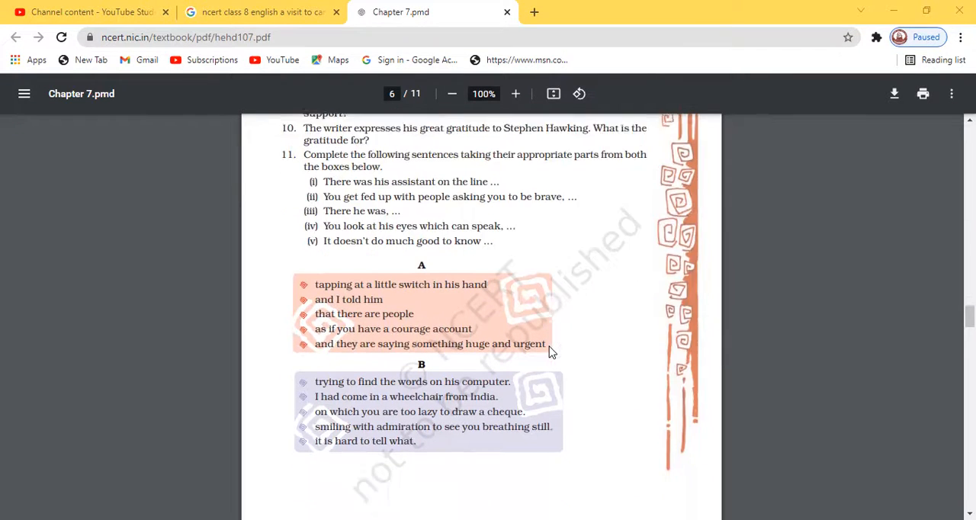
{"action": "scroll", "scroll_direction": "down", "scroll_amount": 3}
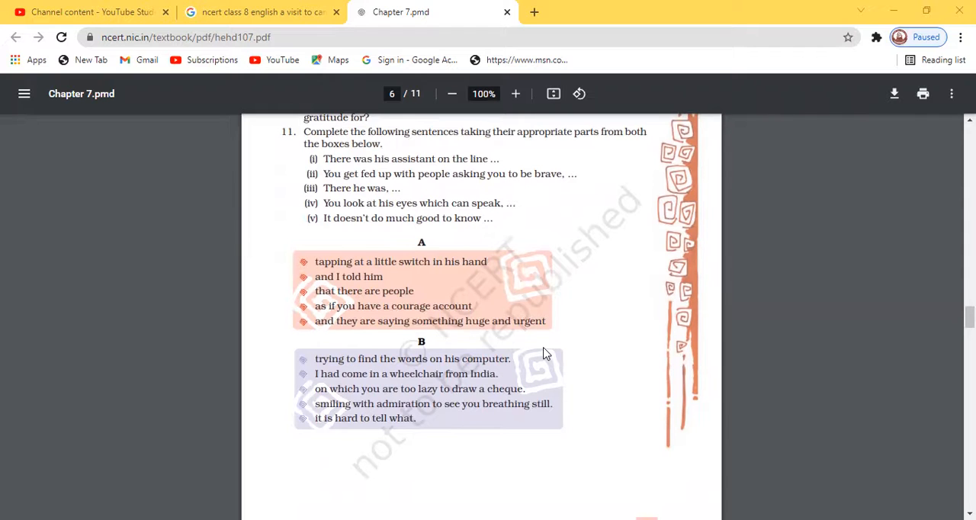
{"action": "mouse_move", "coordinate": [927, 271]}
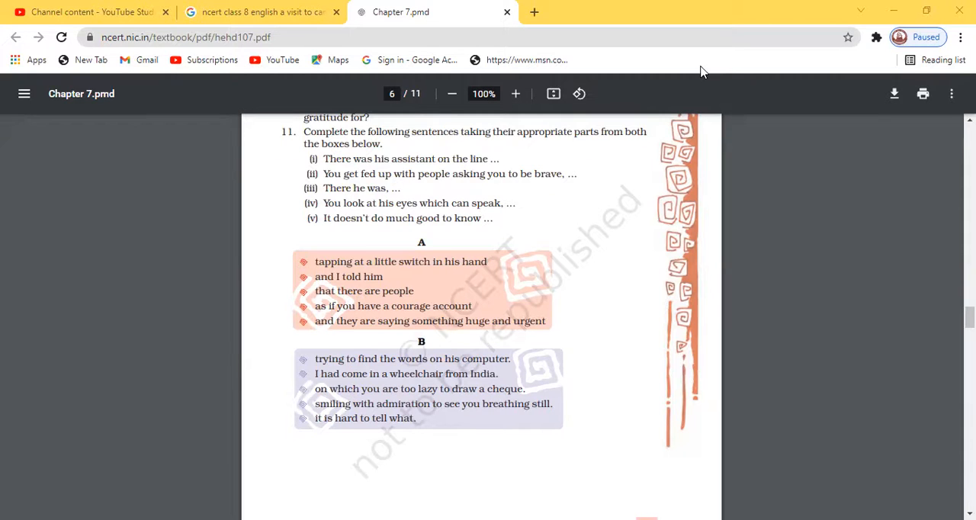
{"action": "mouse_move", "coordinate": [515, 93]}
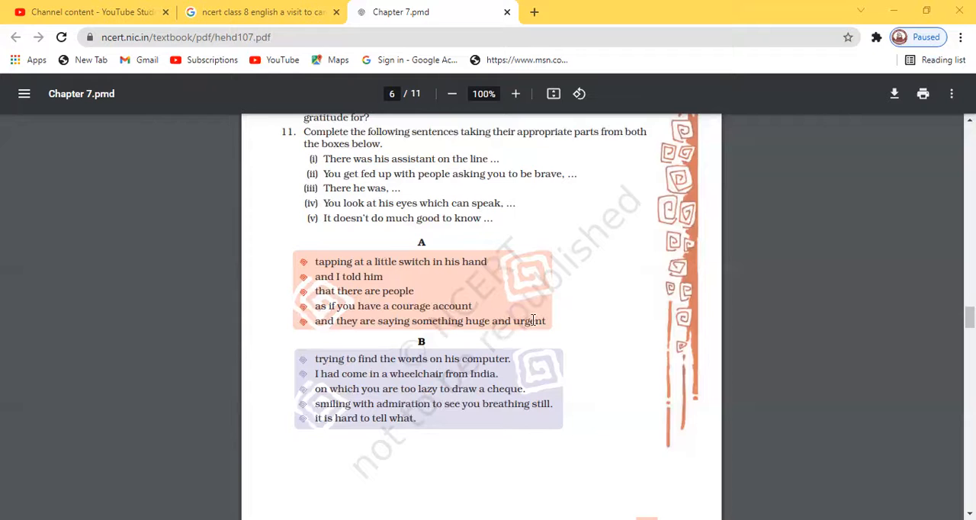
{"action": "scroll", "scroll_direction": "down", "scroll_amount": 3}
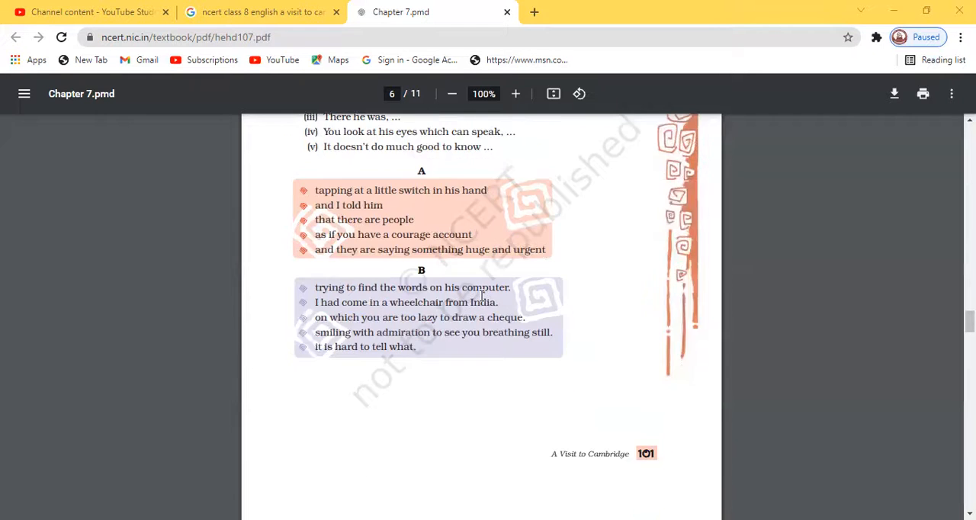
{"action": "scroll", "scroll_direction": "down", "scroll_amount": 3}
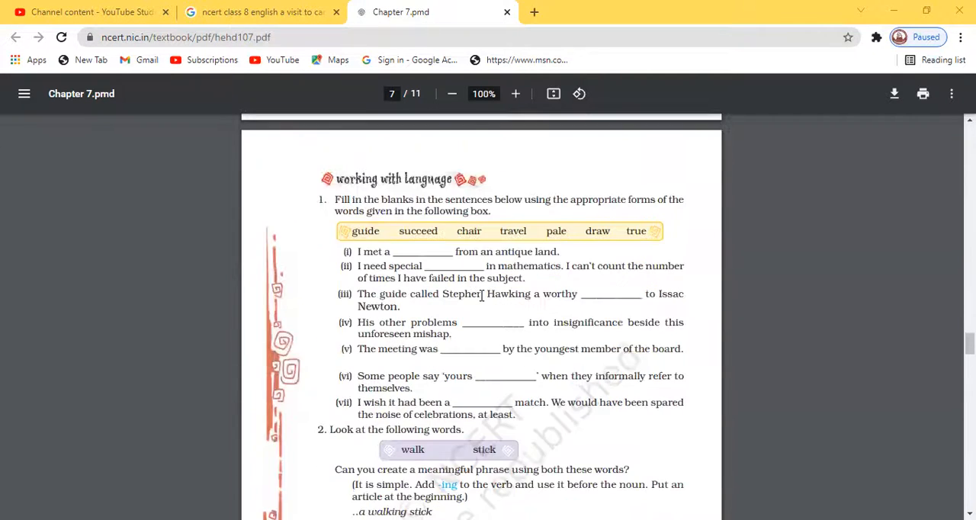
{"action": "scroll", "scroll_direction": "down", "scroll_amount": 3}
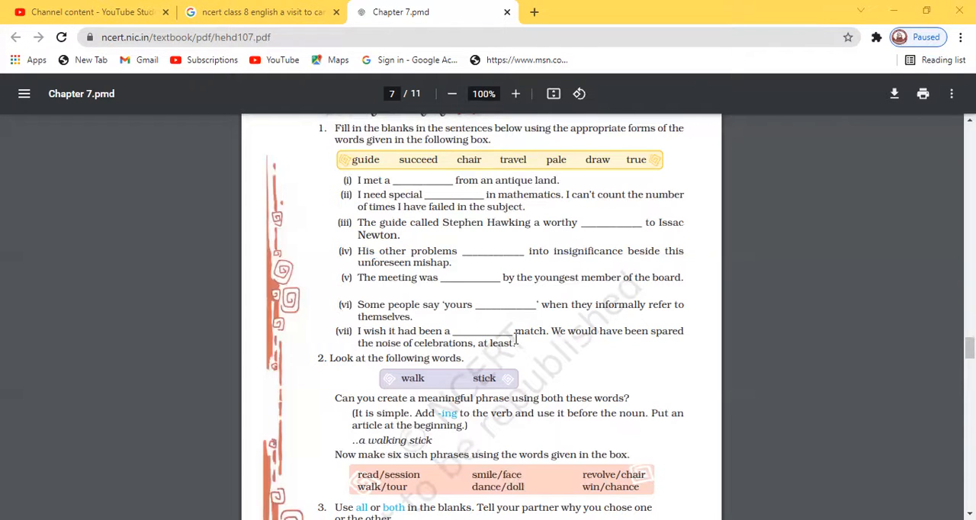
{"action": "scroll", "scroll_direction": "down", "scroll_amount": 3}
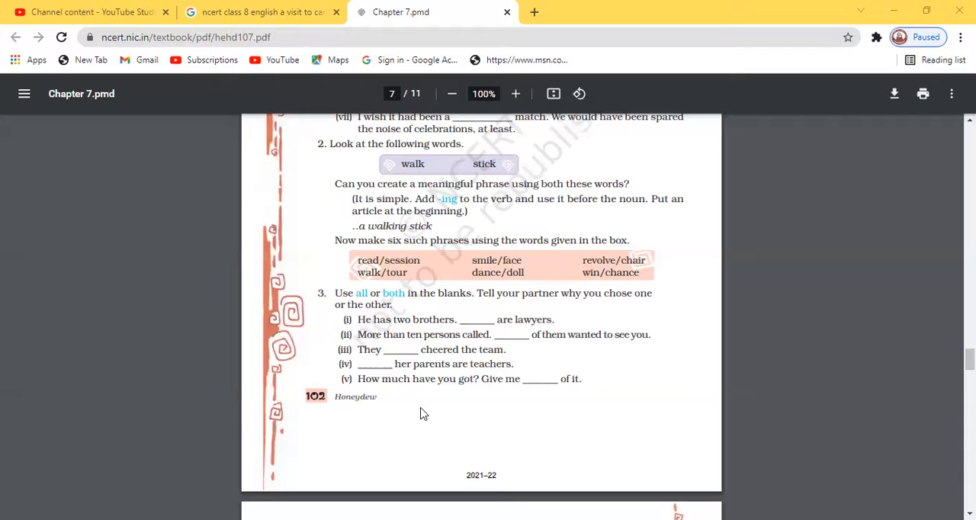
{"action": "mouse_move", "coordinate": [390, 424]}
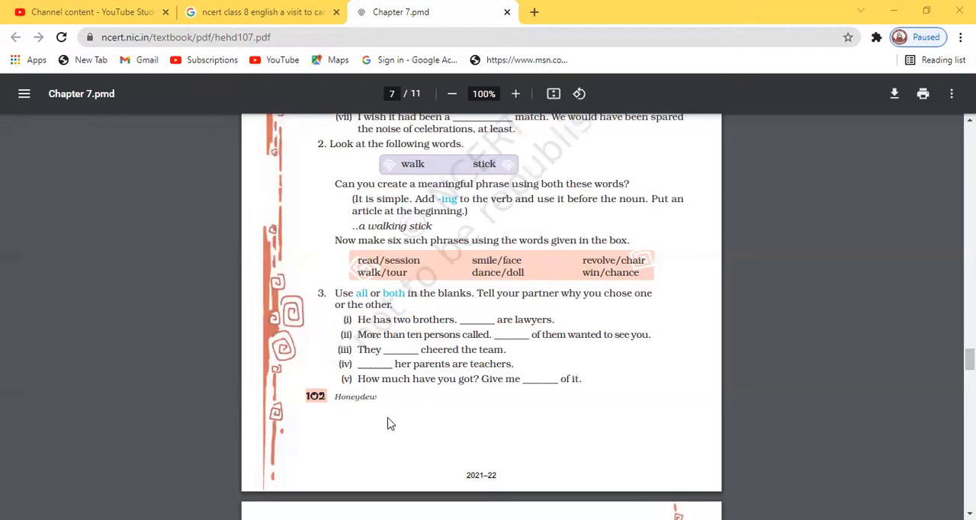
{"action": "scroll", "scroll_direction": "down", "scroll_amount": 3}
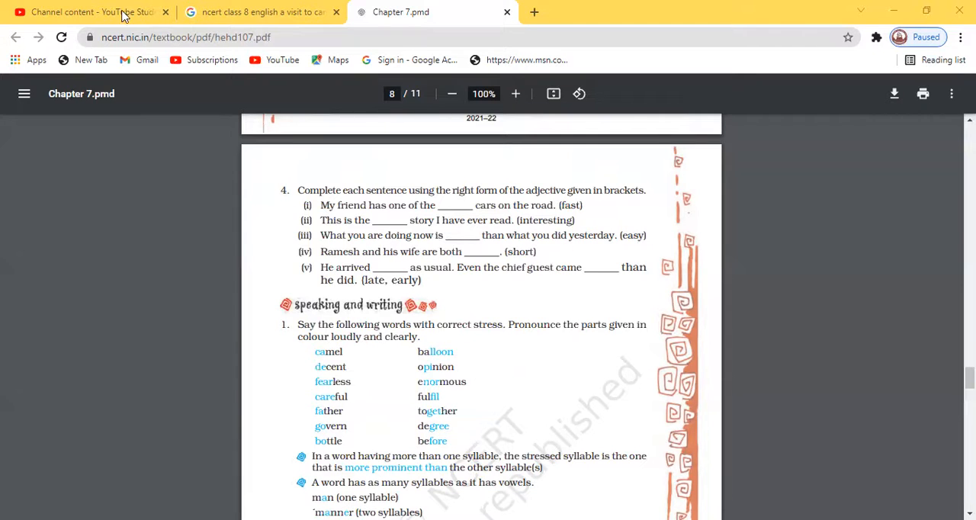
{"action": "mouse_move", "coordinate": [167, 13]}
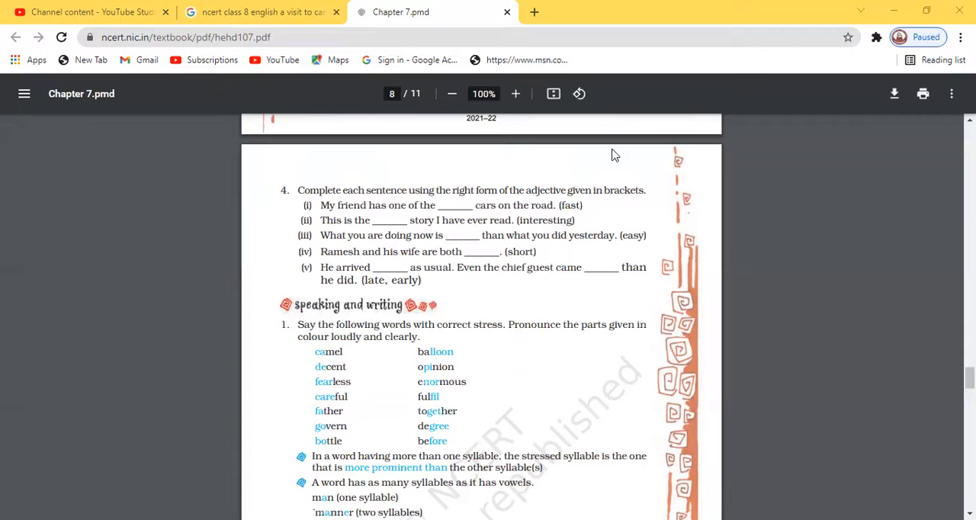
{"action": "mouse_move", "coordinate": [613, 155]}
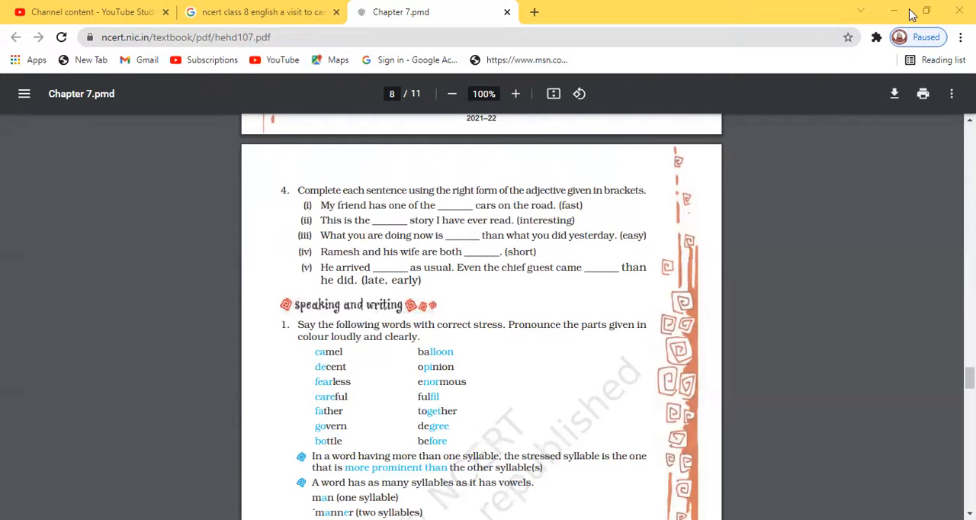
{"action": "mouse_move", "coordinate": [613, 182]}
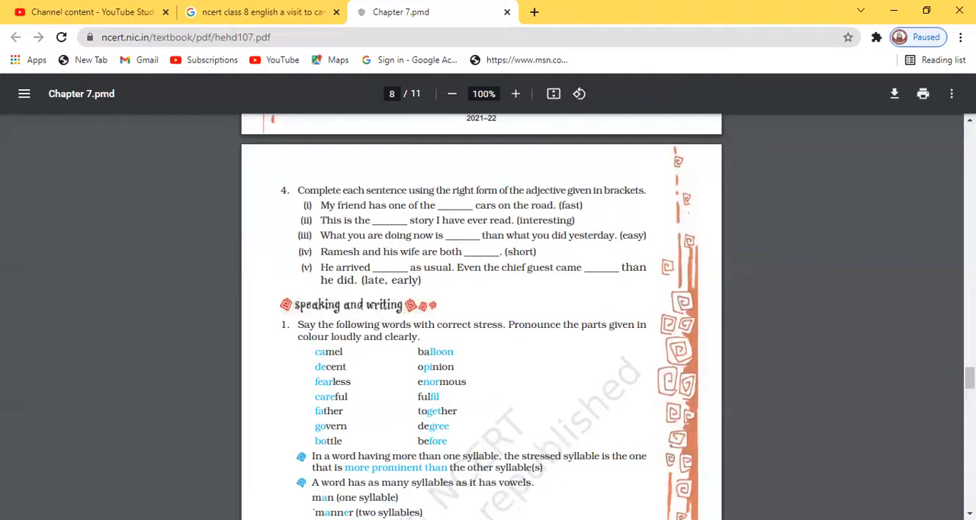
{"action": "scroll", "scroll_direction": "down", "scroll_amount": 3}
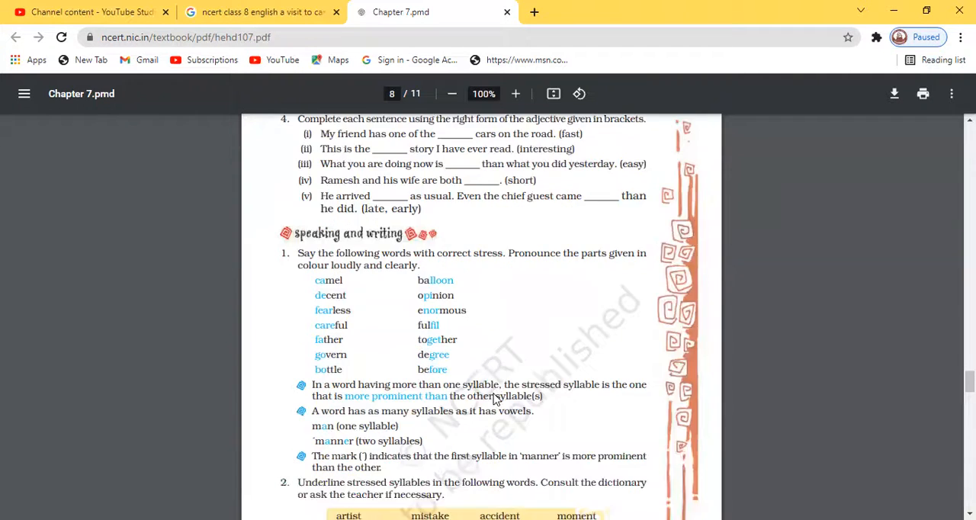
{"action": "scroll", "scroll_direction": "down", "scroll_amount": 3}
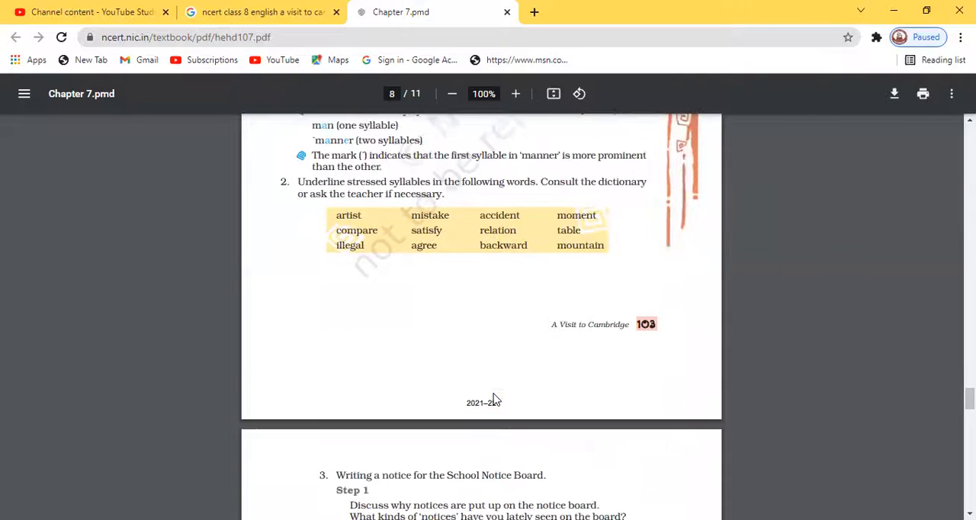
{"action": "scroll", "scroll_direction": "down", "scroll_amount": 3}
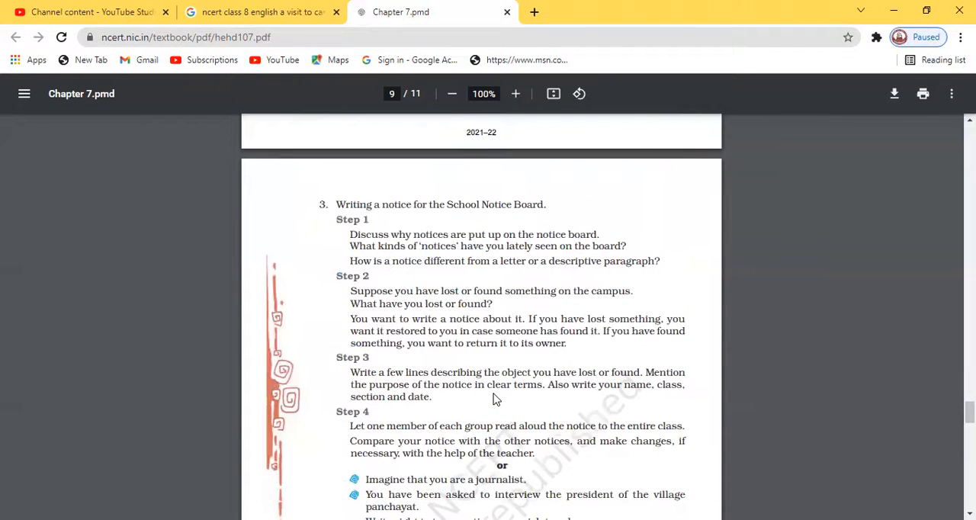
{"action": "scroll", "scroll_direction": "down", "scroll_amount": 3}
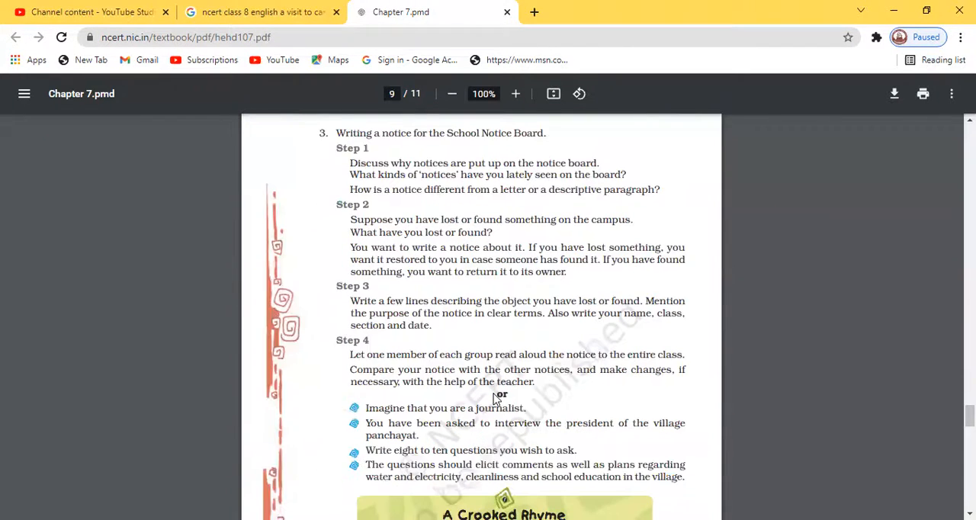